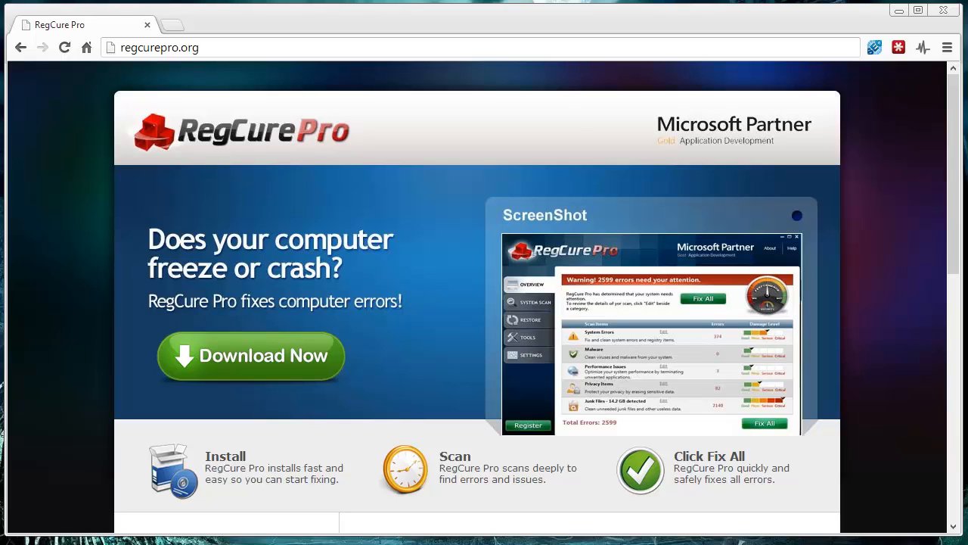
mouse_move(277, 399)
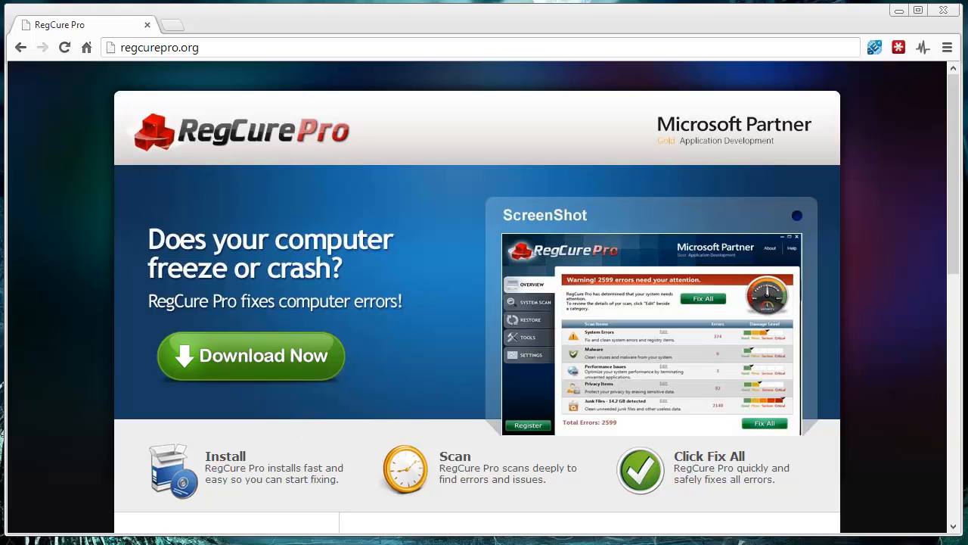
mouse_move(958, 234)
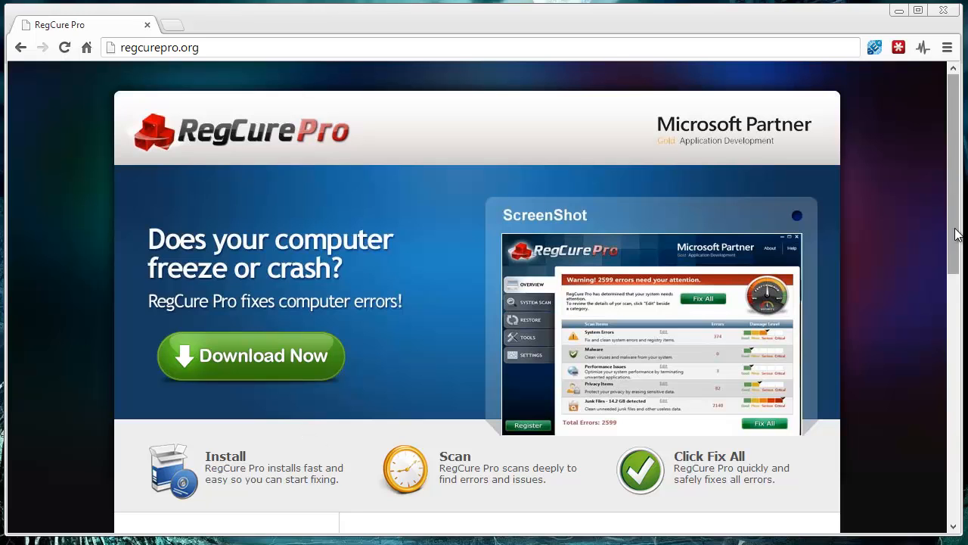
Step: Scroll regcurepro.org down to the system requirements and Top 3 Features section
scroll(down, 3)
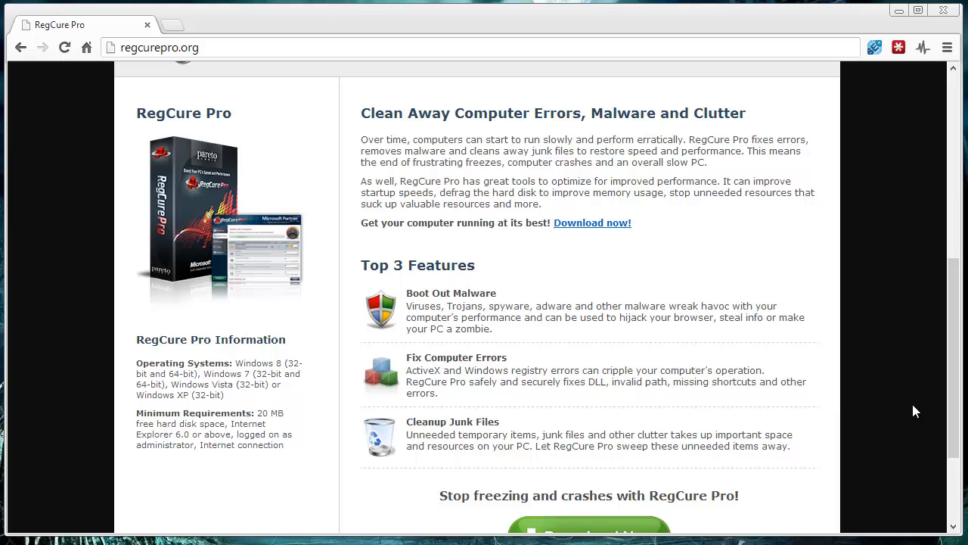
mouse_move(620, 378)
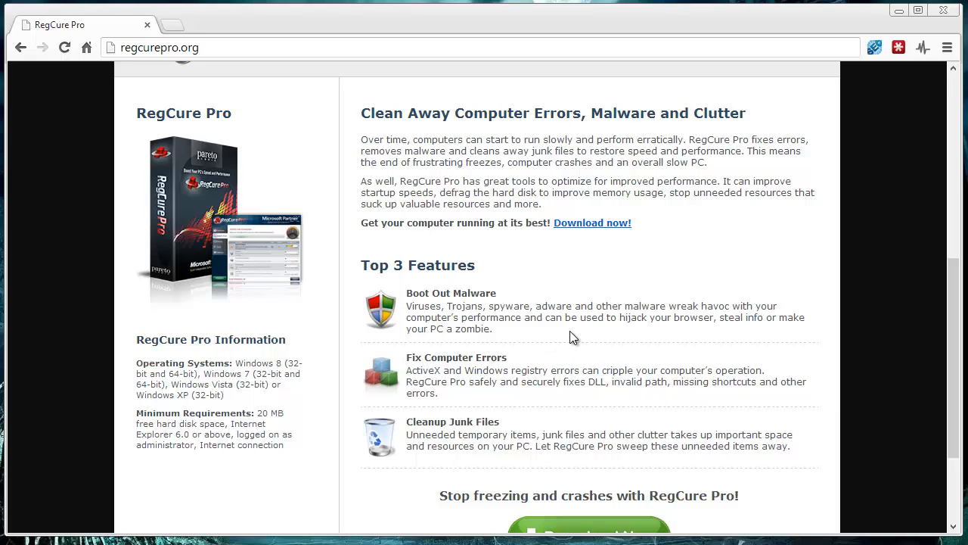
mouse_move(493, 371)
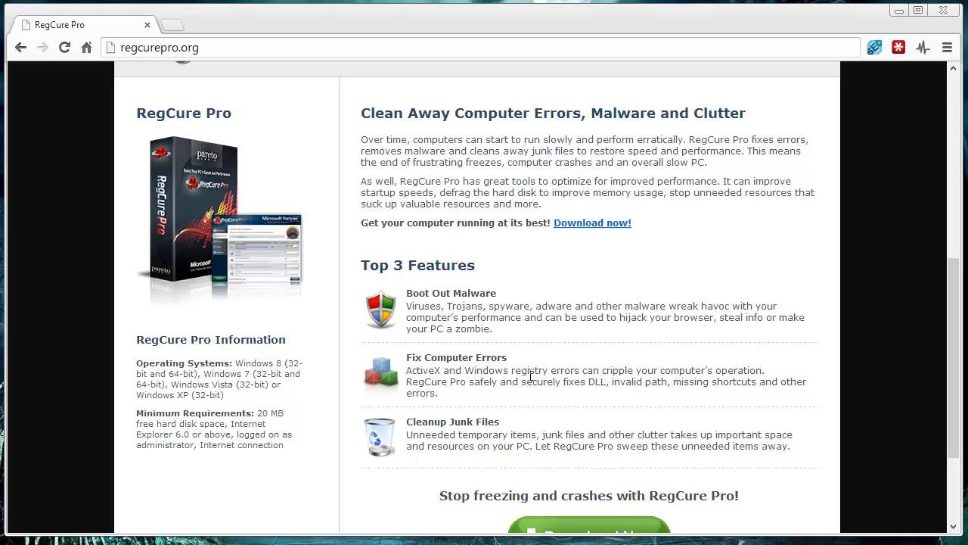
mouse_move(476, 444)
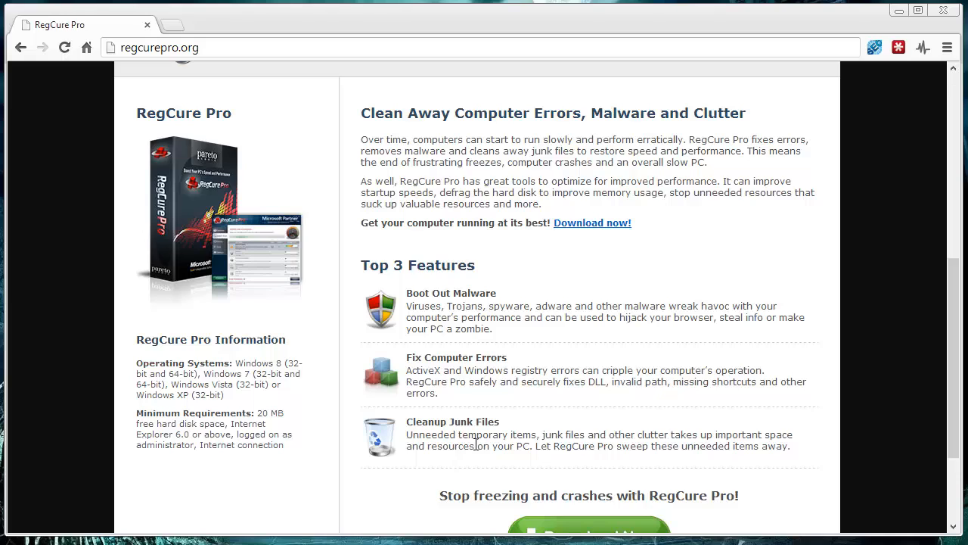
mouse_move(804, 446)
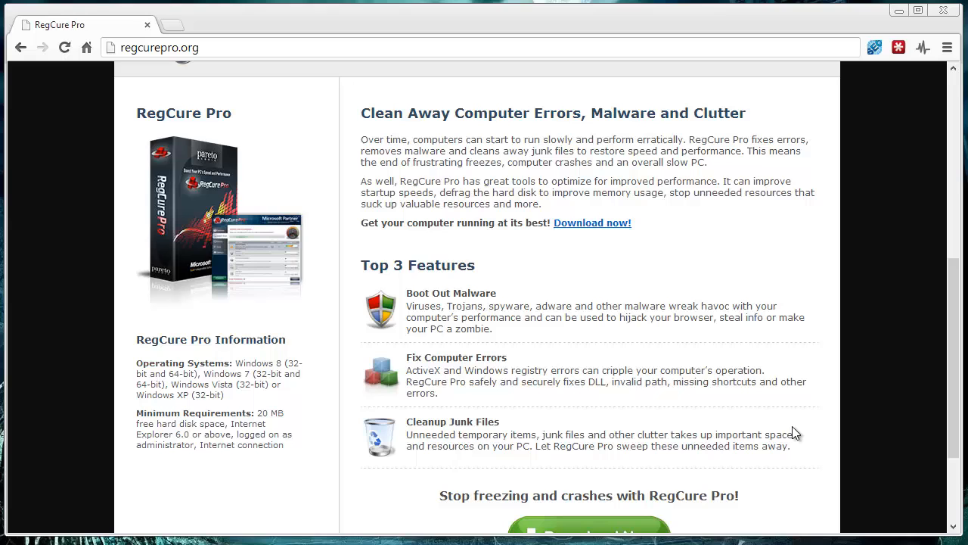
mouse_move(877, 414)
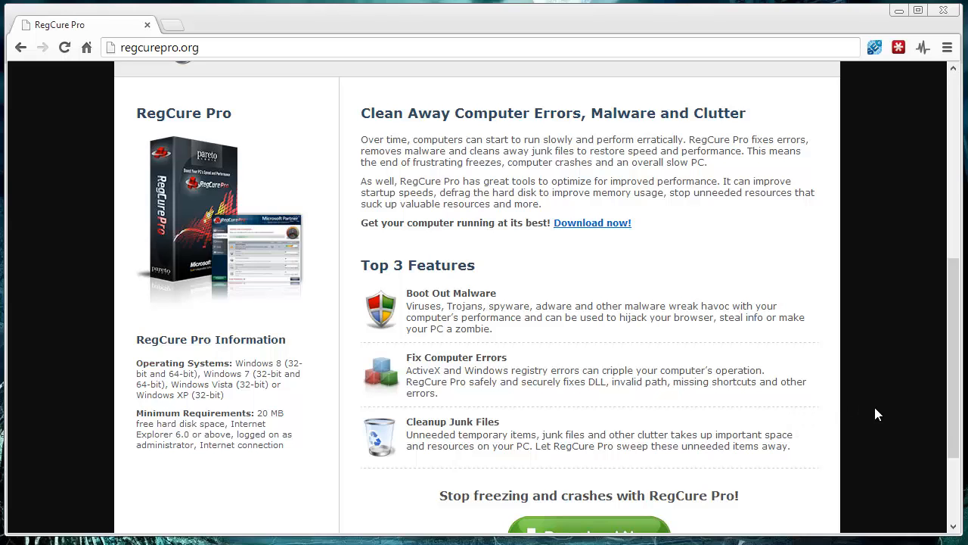
Step: Scroll back to the Download Now banner and bring up RegCure Pro's 231-problem scan results
scroll(up, 3)
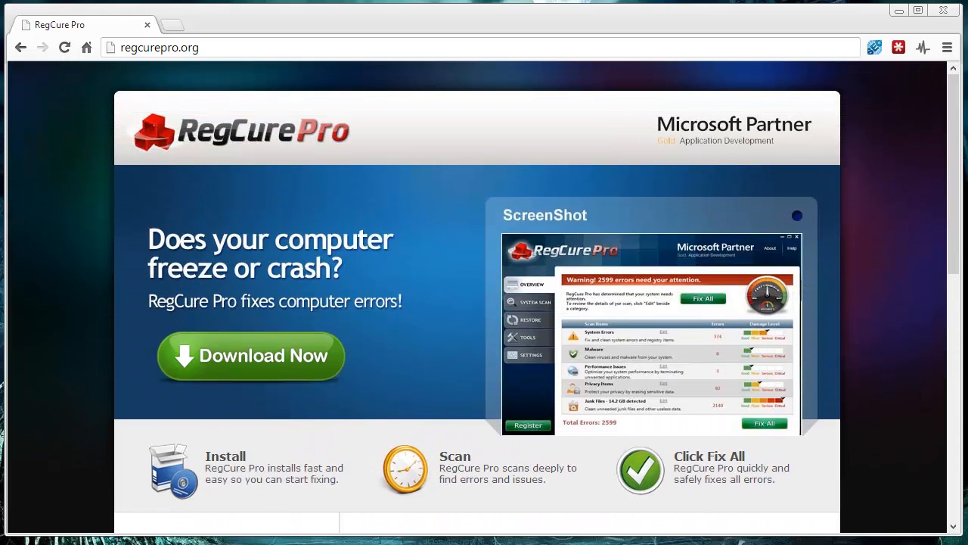
mouse_move(646, 111)
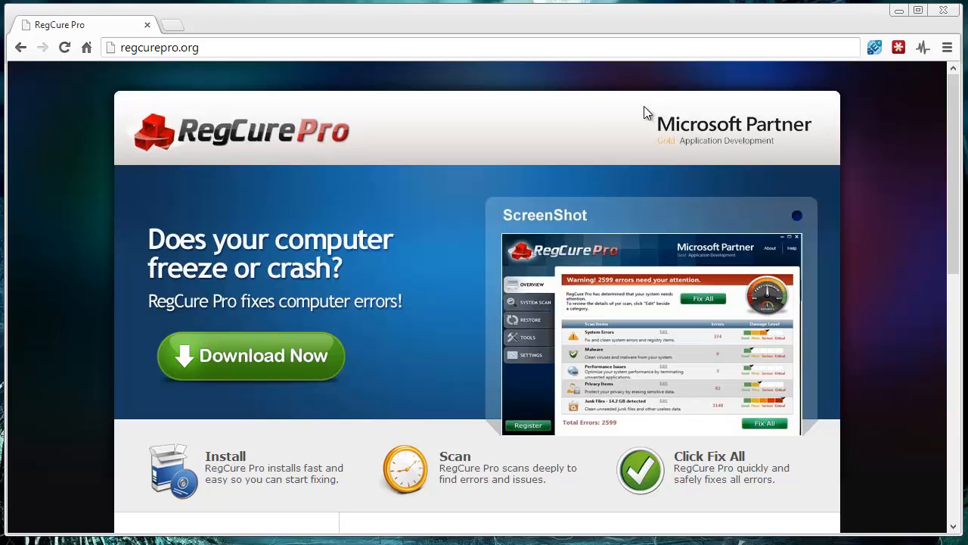
mouse_move(739, 166)
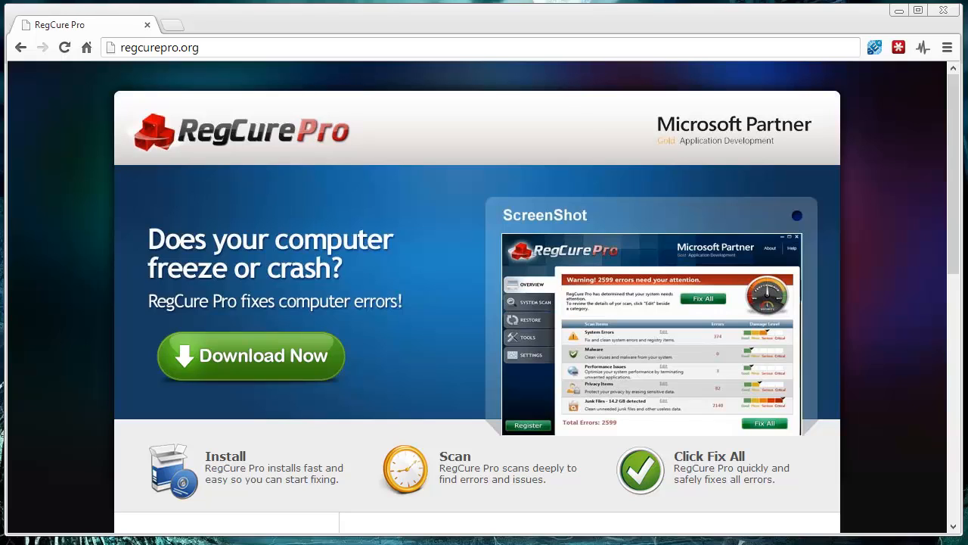
click(250, 356)
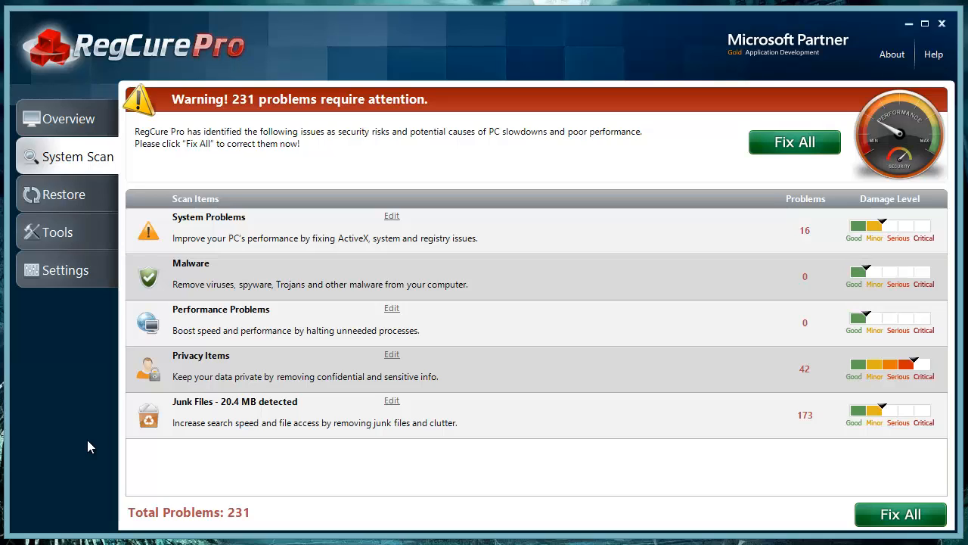
mouse_move(104, 447)
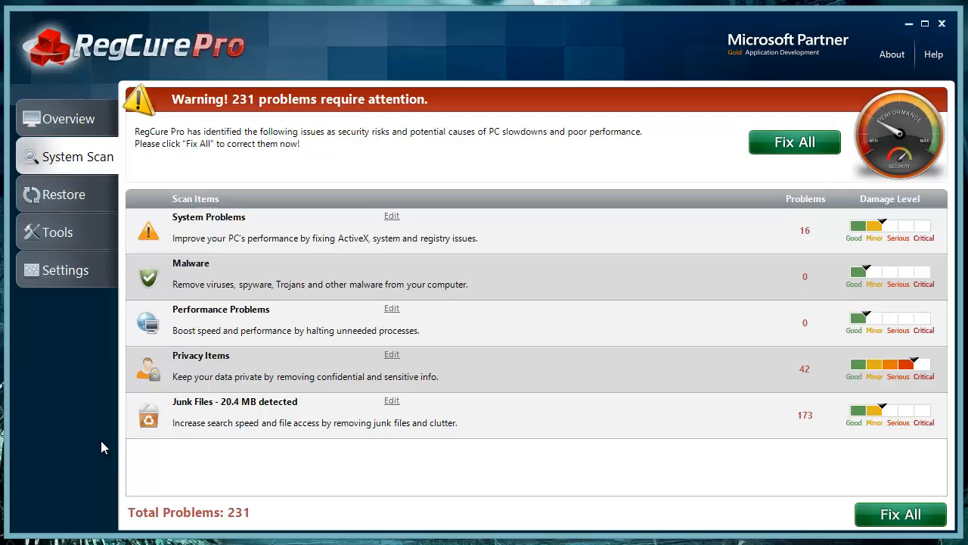
mouse_move(291, 302)
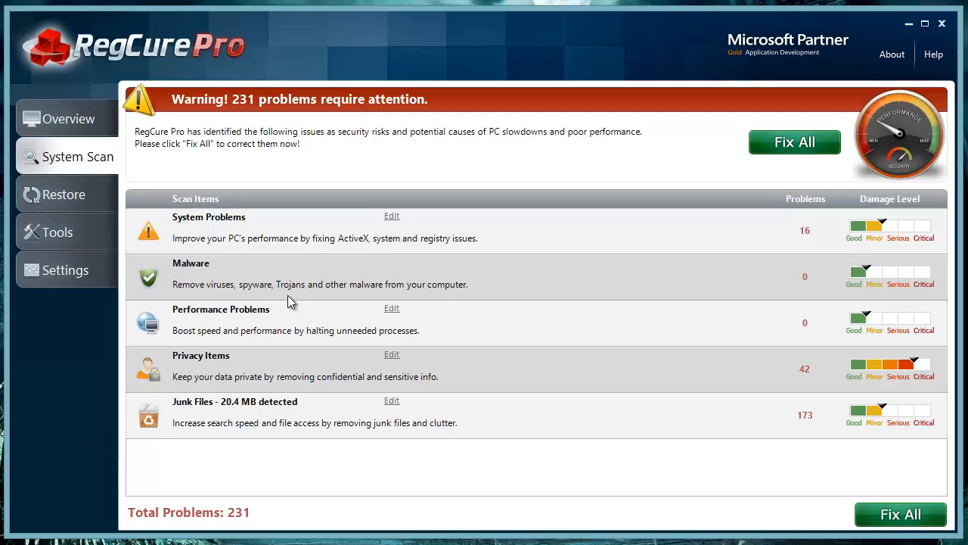
mouse_move(398, 520)
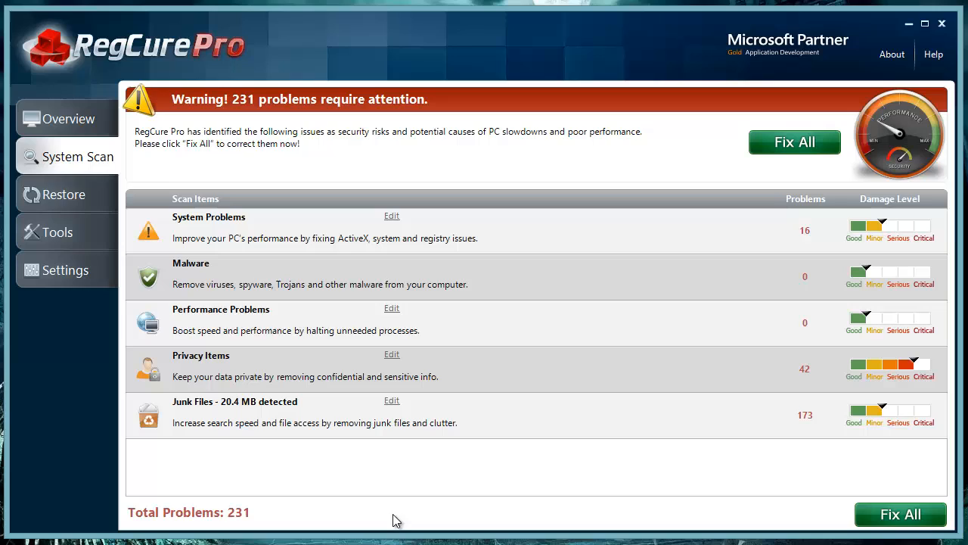
mouse_move(38, 514)
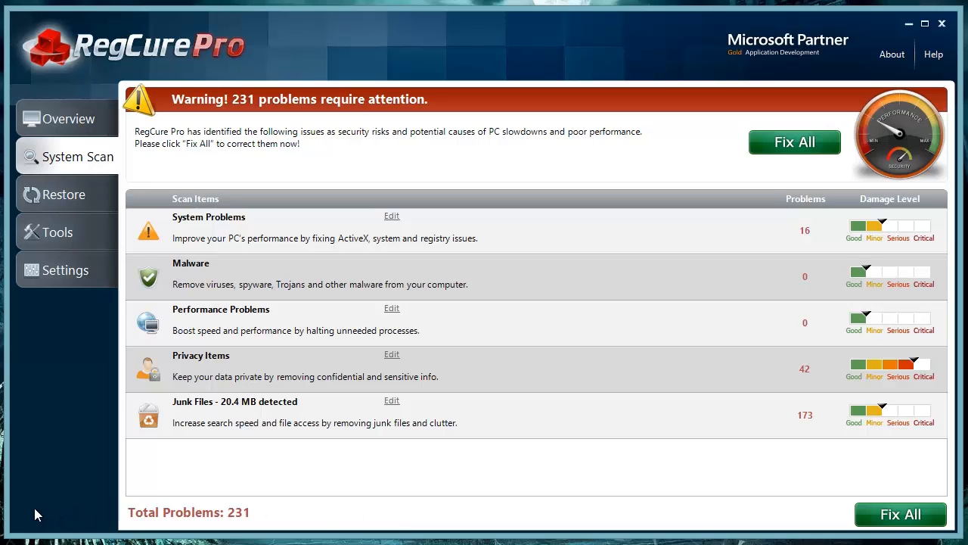
mouse_move(49, 481)
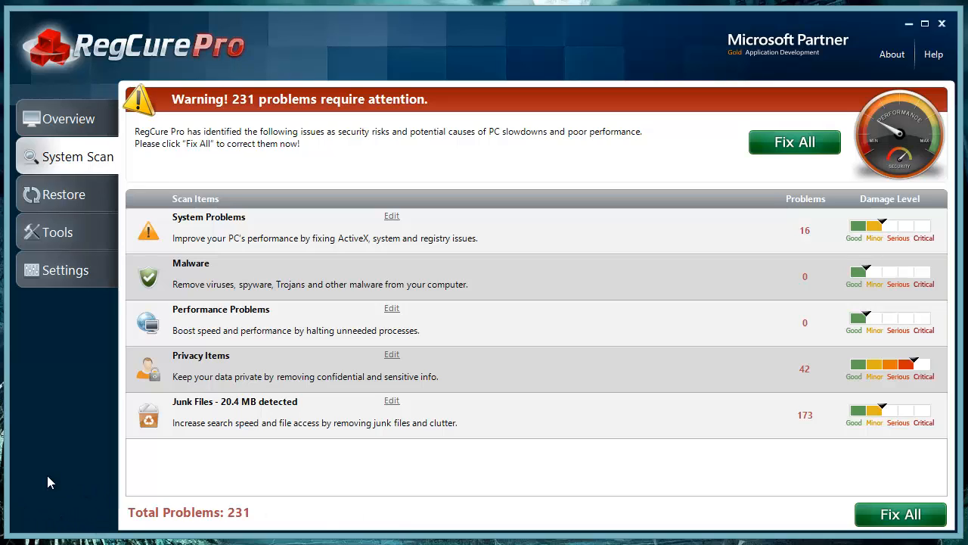
mouse_move(40, 482)
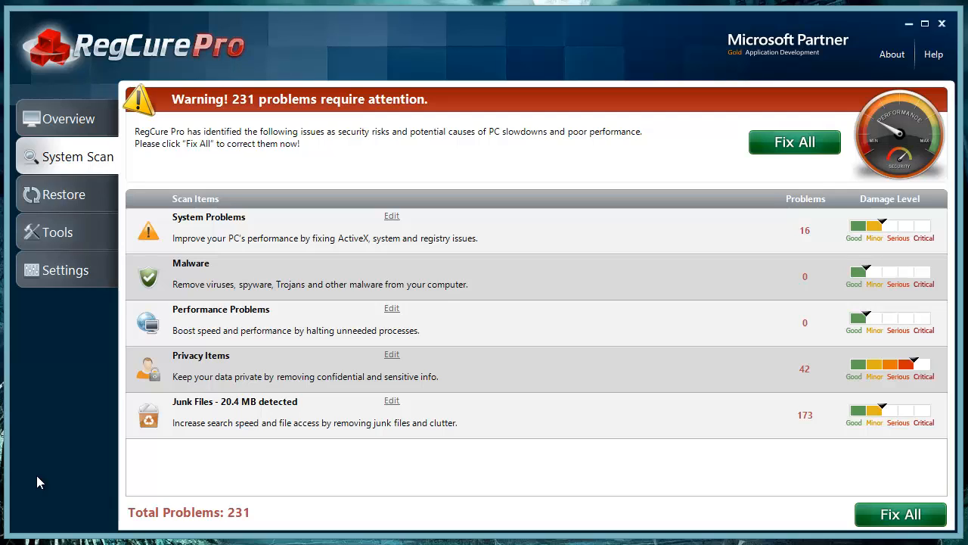
mouse_move(850, 533)
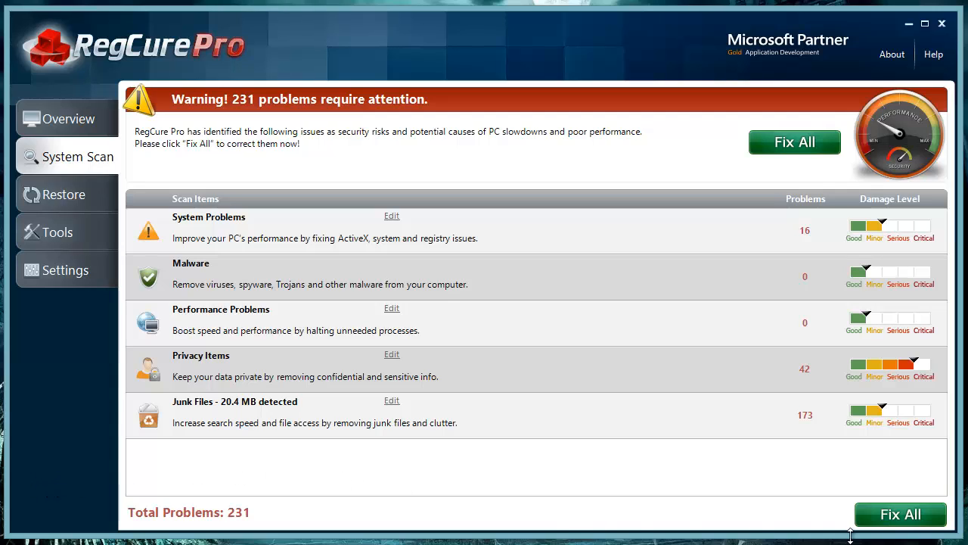
mouse_move(831, 274)
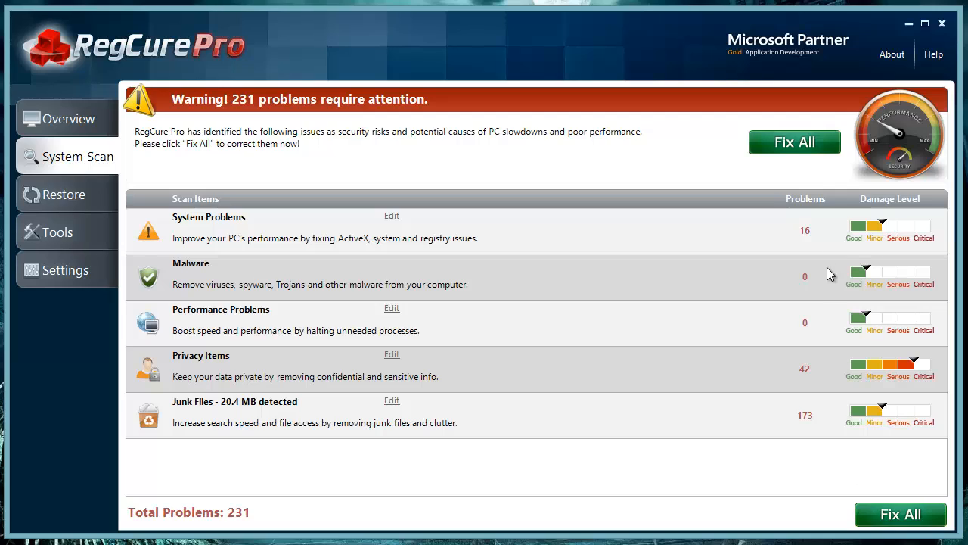
mouse_move(813, 316)
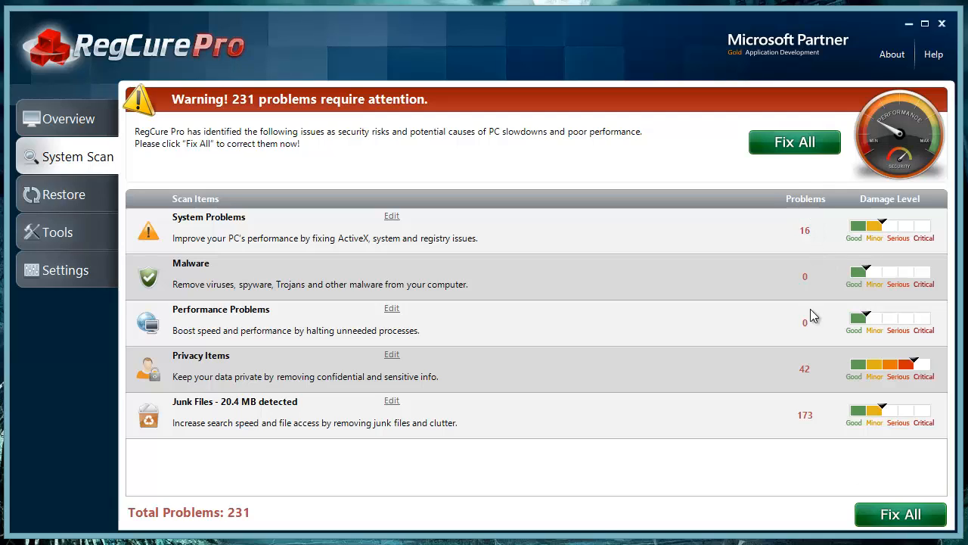
mouse_move(590, 520)
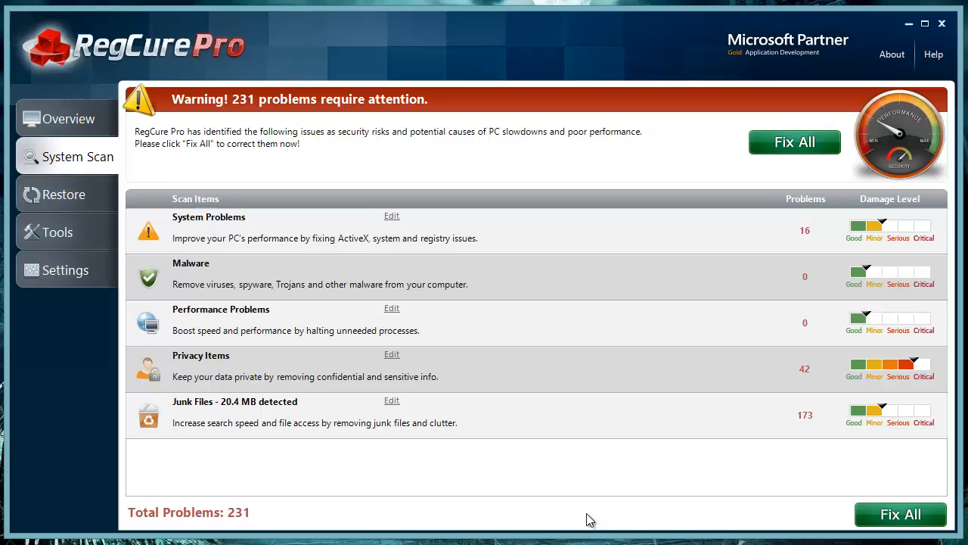
mouse_move(104, 358)
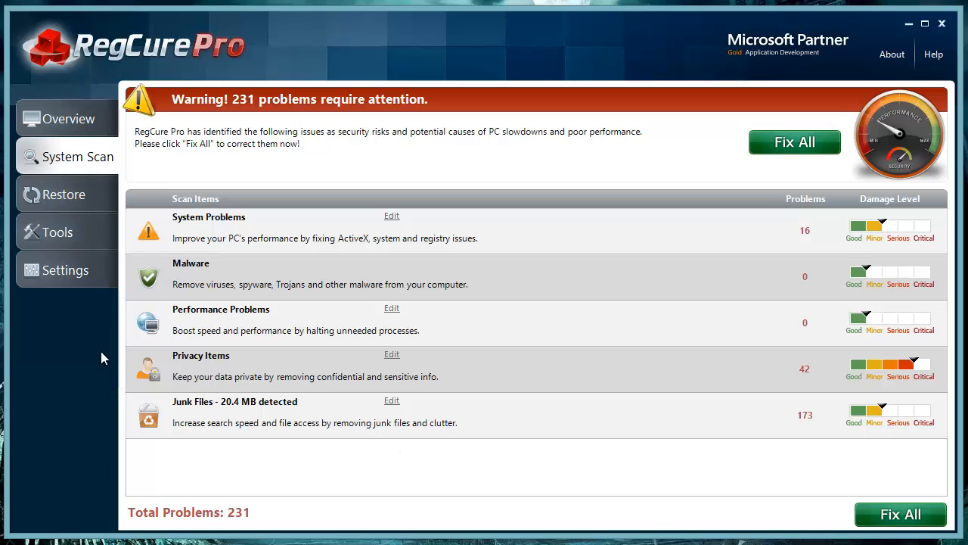
mouse_move(89, 201)
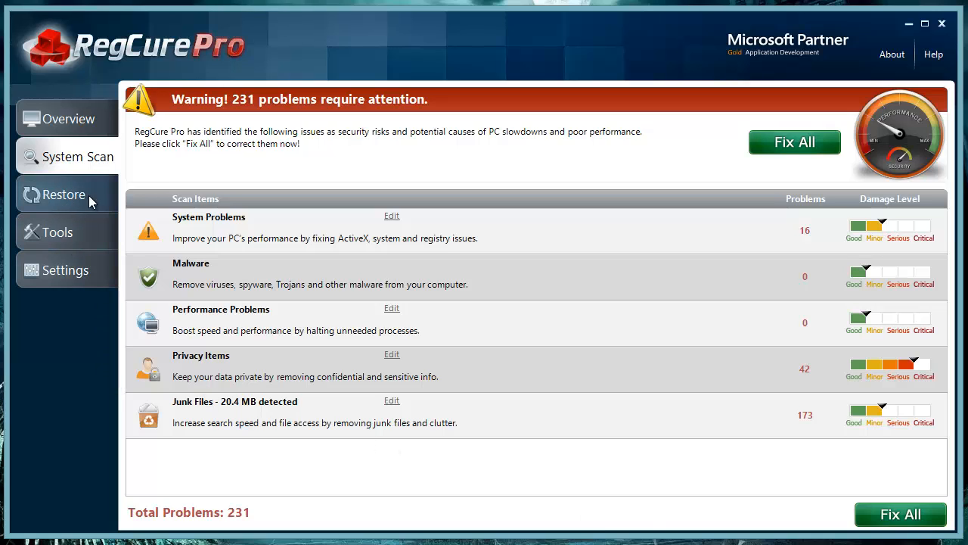
mouse_move(62, 214)
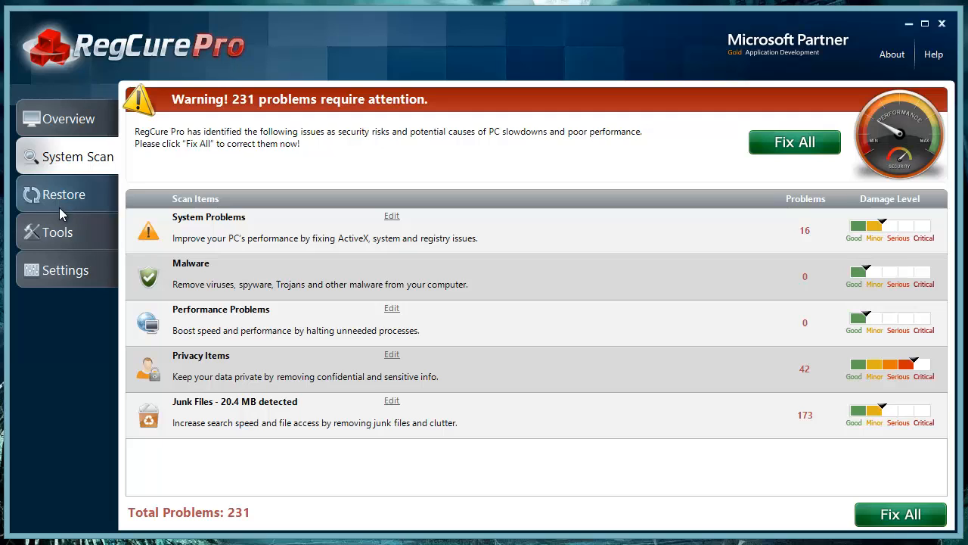
Step: Open the Tools page showing Process Manager, Startup Manager, File Manager, Defrag and BHO Manager
click(57, 232)
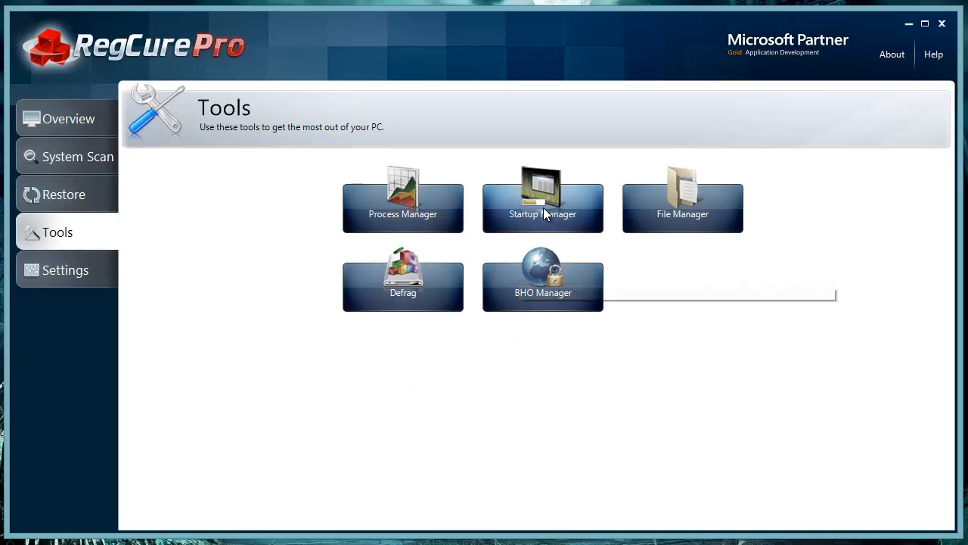
mouse_move(543, 208)
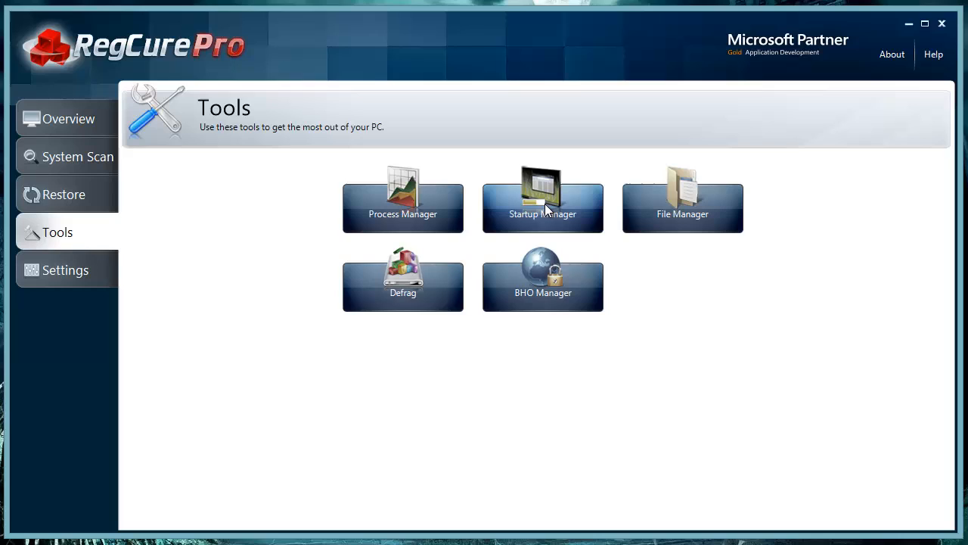
mouse_move(403, 293)
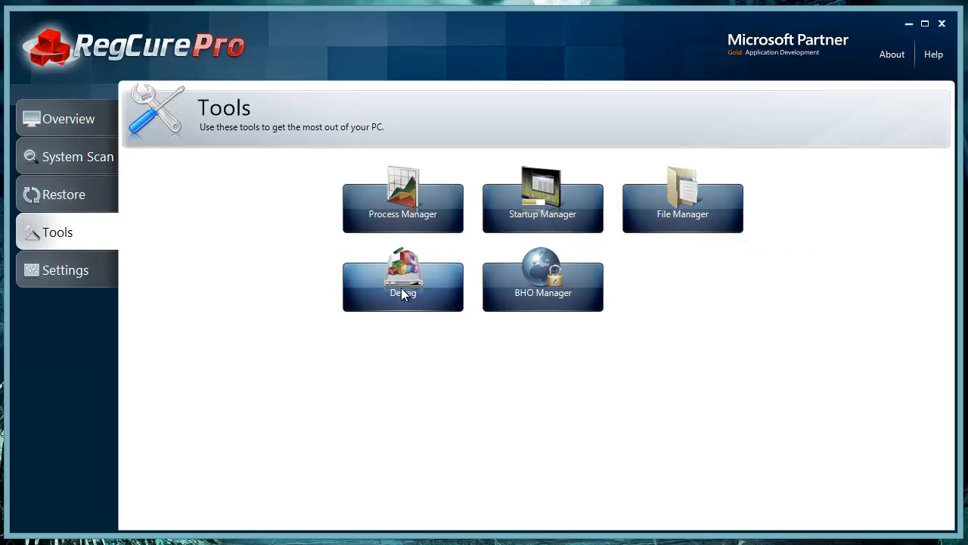
mouse_move(403, 284)
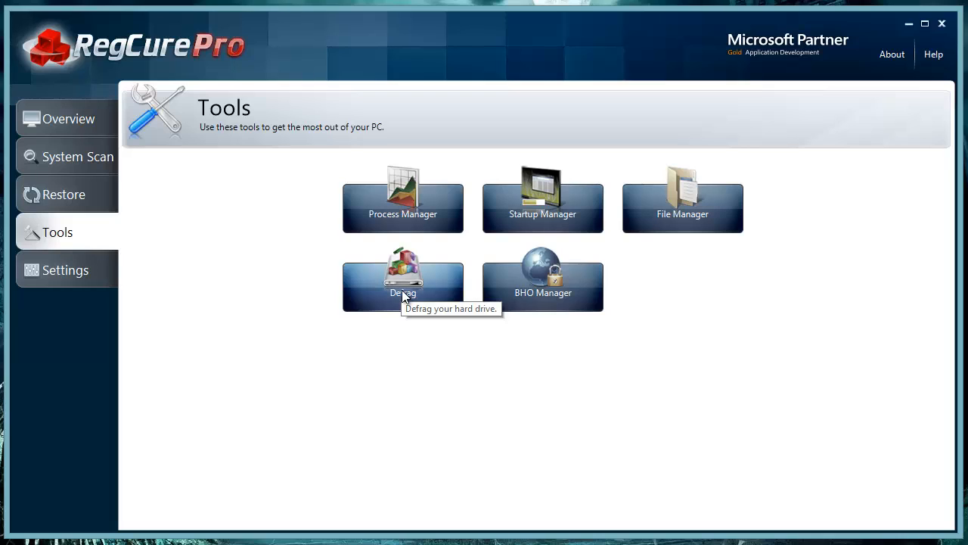
mouse_move(548, 312)
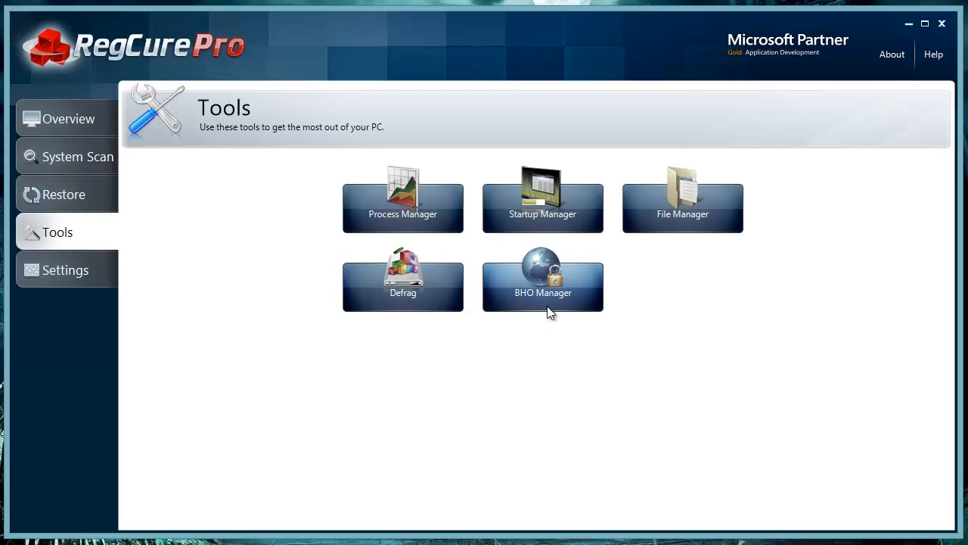
mouse_move(517, 376)
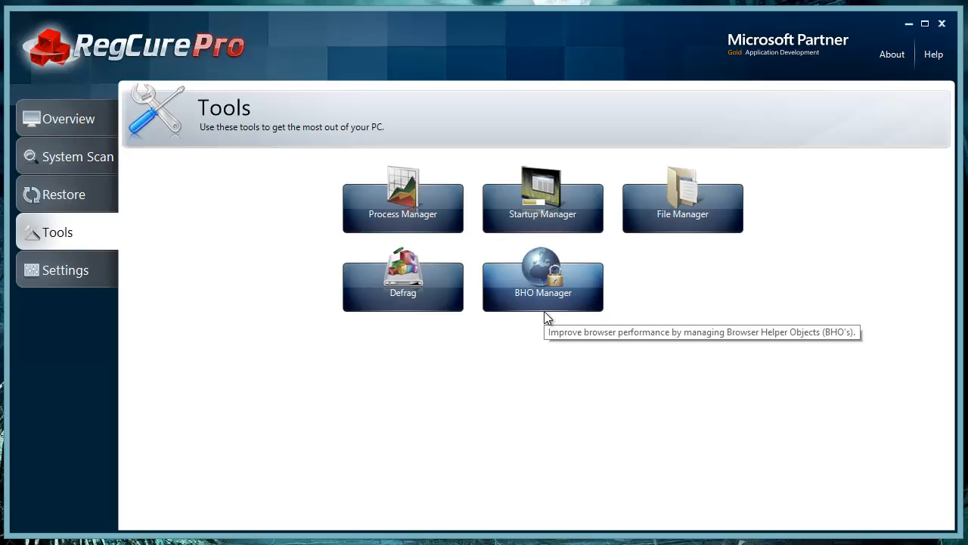
mouse_move(514, 369)
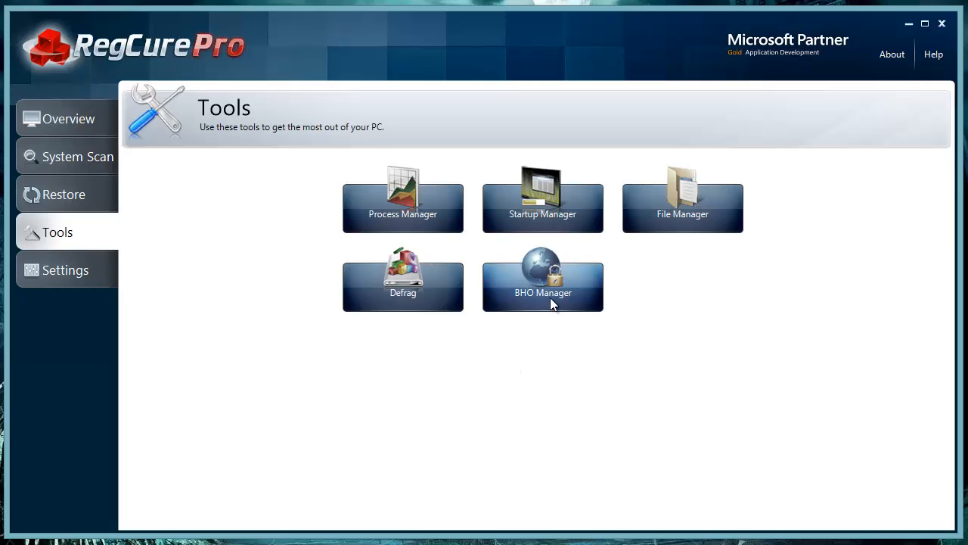
Step: View the scan, schedule and application settings, then return to the Overview page
click(65, 270)
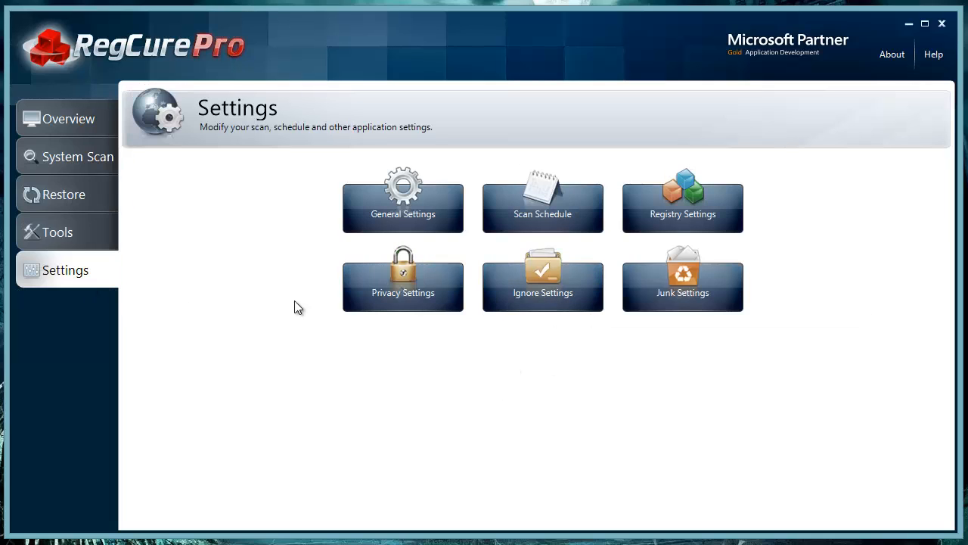
mouse_move(669, 326)
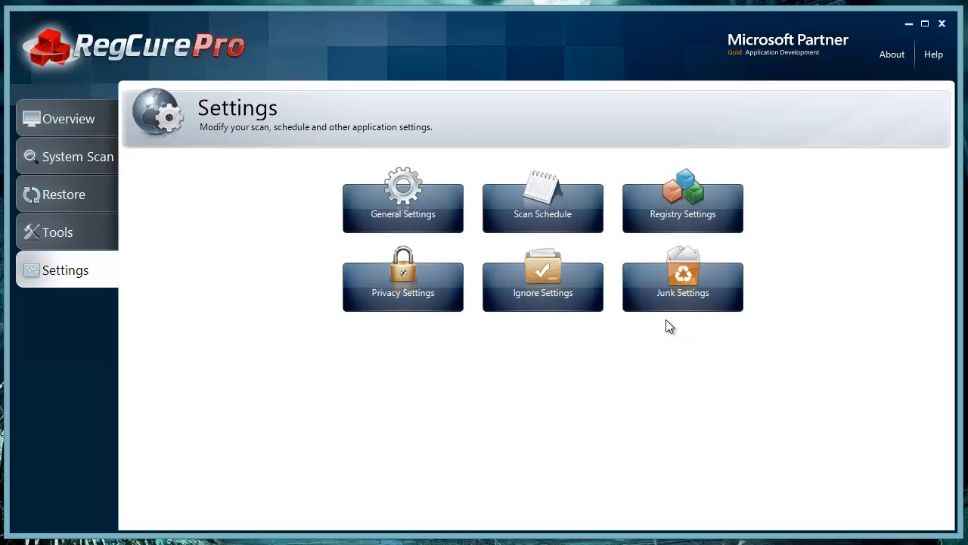
mouse_move(563, 221)
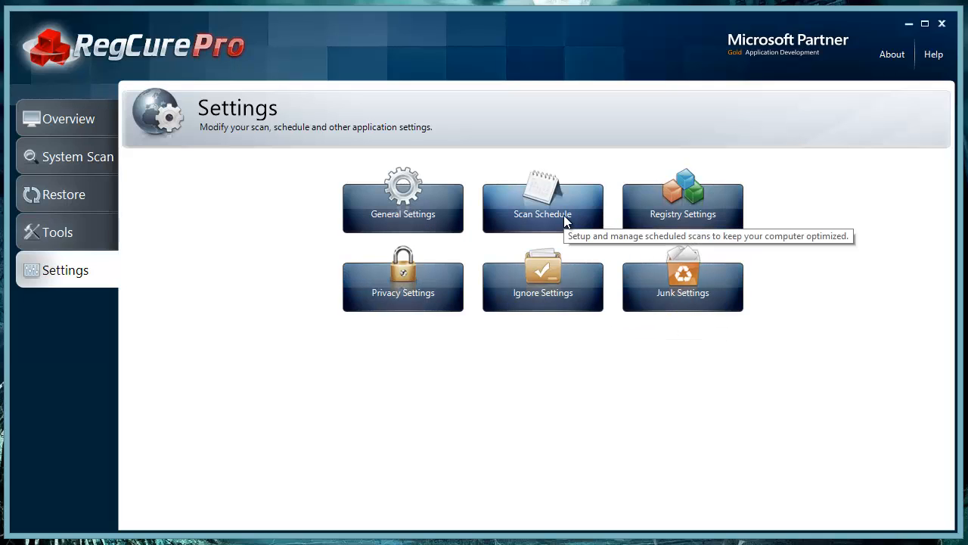
mouse_move(80, 488)
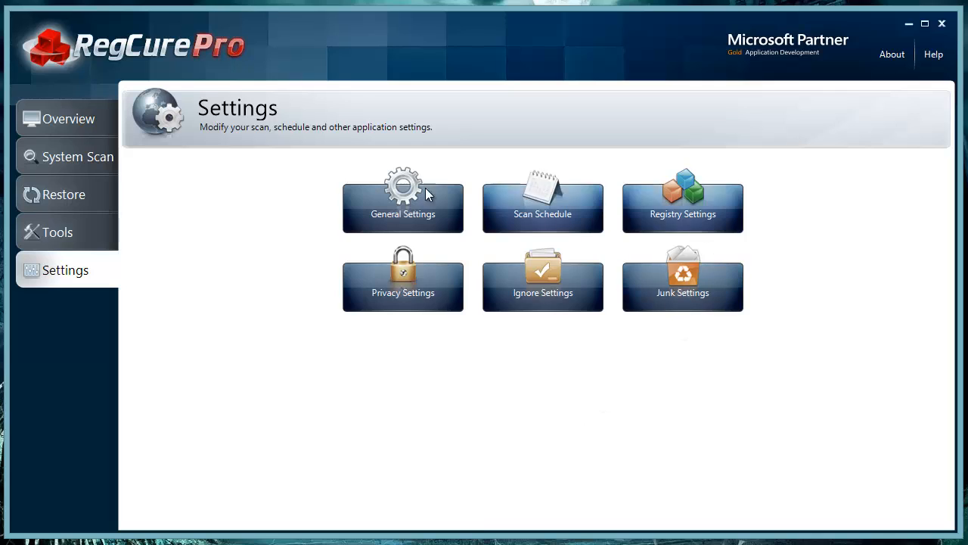
click(69, 119)
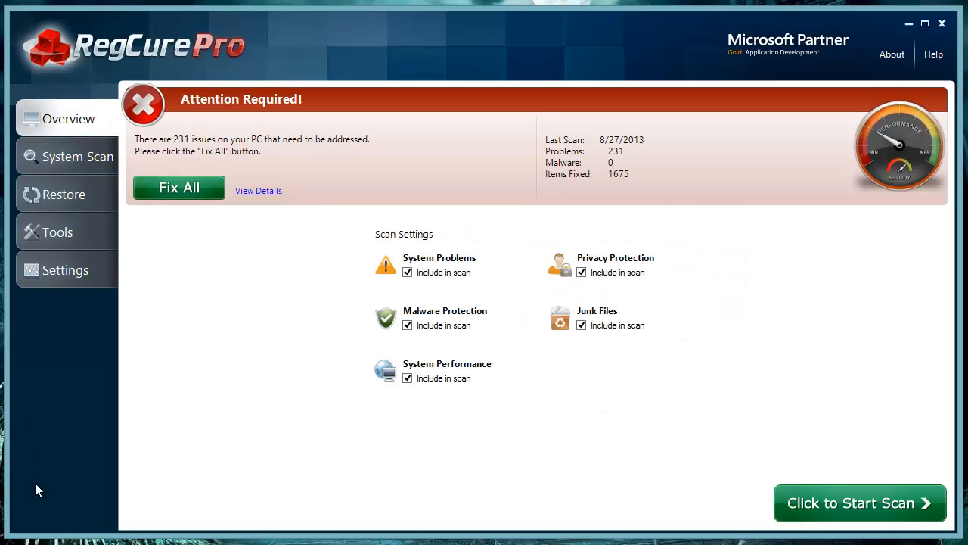